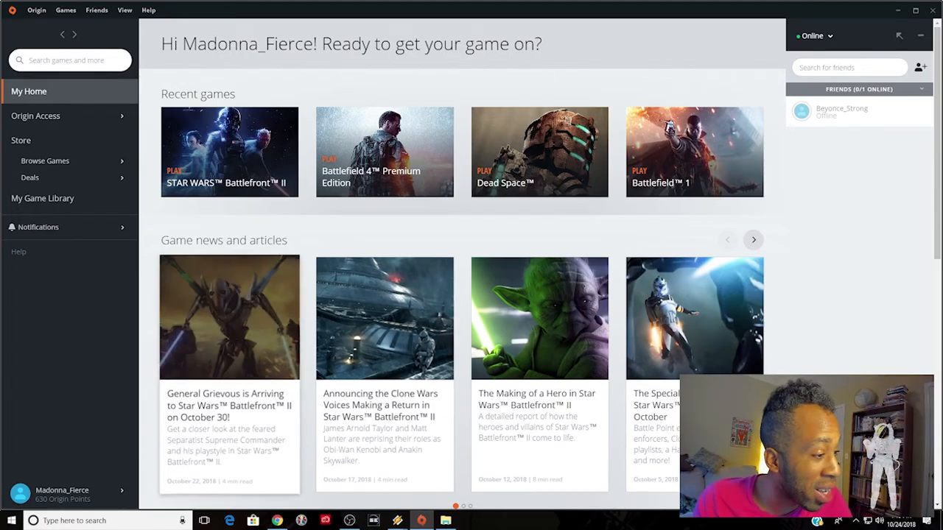
Step: Launch Star Wars Battlefront II from Origin's Recent games
left_click(230, 316)
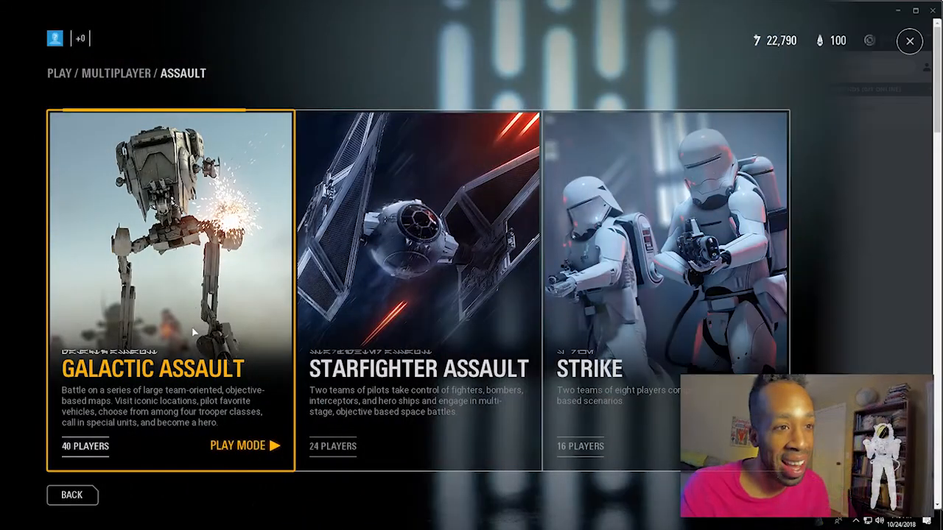
Step: Start Galactic Assault matchmaking, browse while searching, and bring up the crystals packs store
left_click(243, 445)
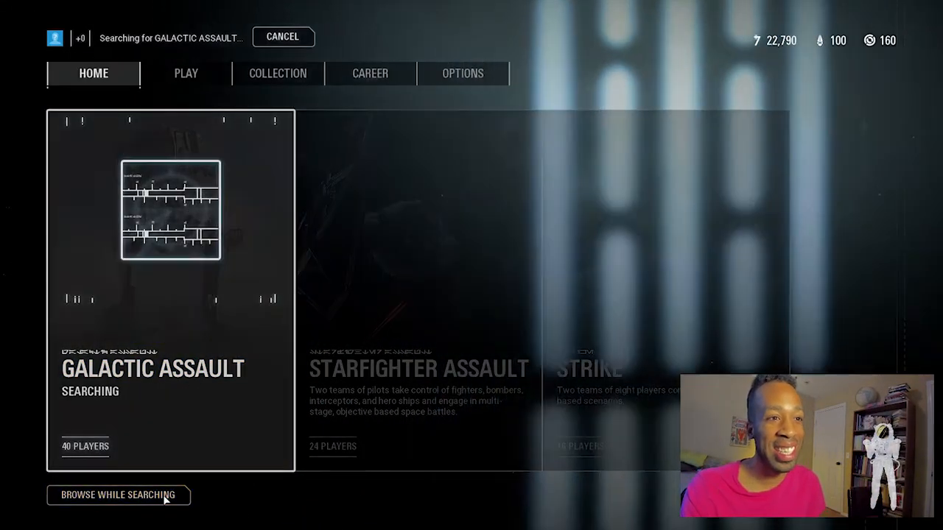
left_click(277, 74)
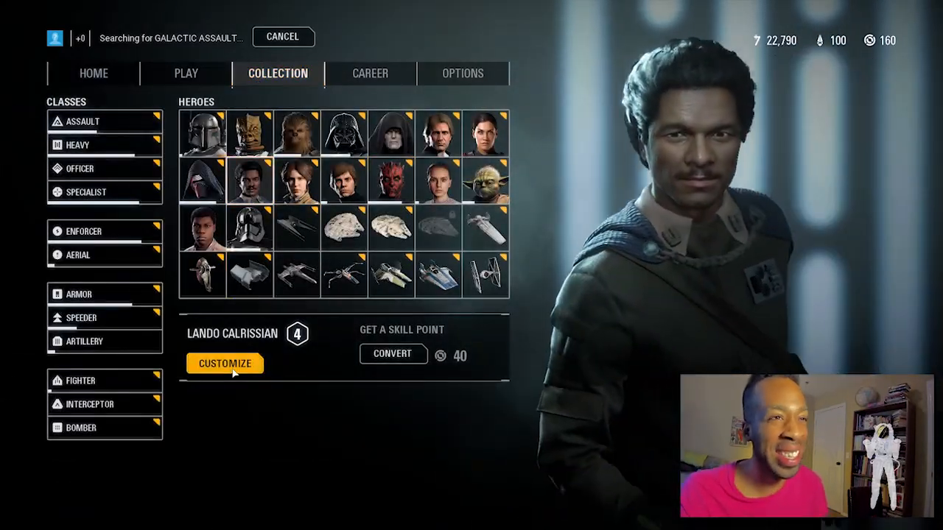
left_click(224, 363)
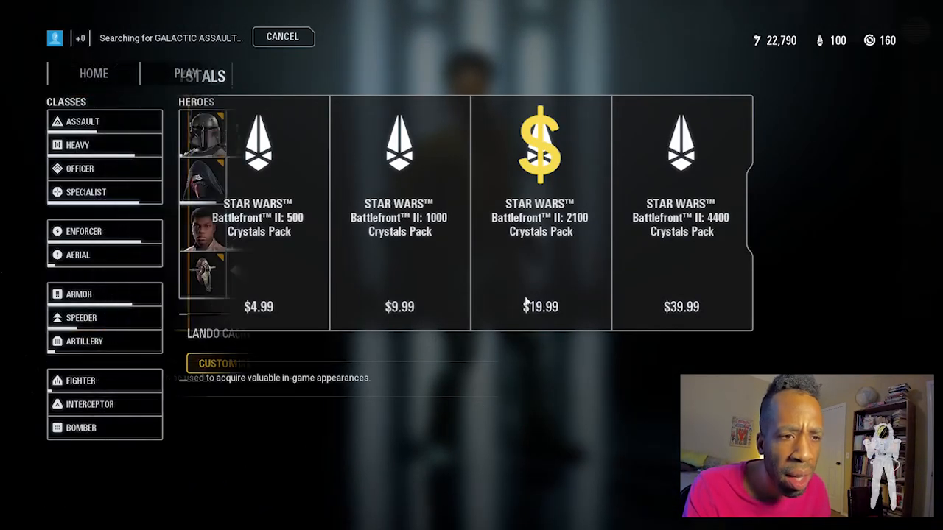
Step: Close the store and view Han Solo's locked Corellia Escape appearance at 2,000 crystals
left_click(277, 73)
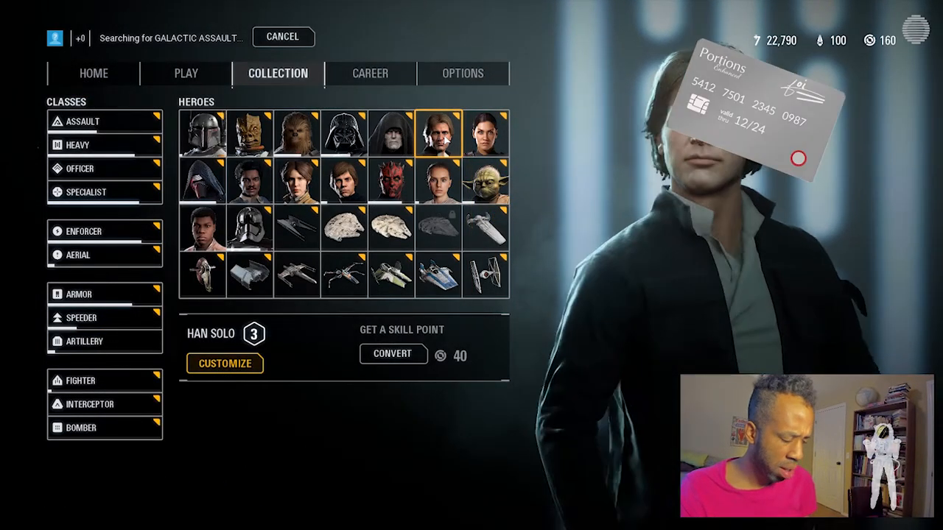
left_click(224, 363)
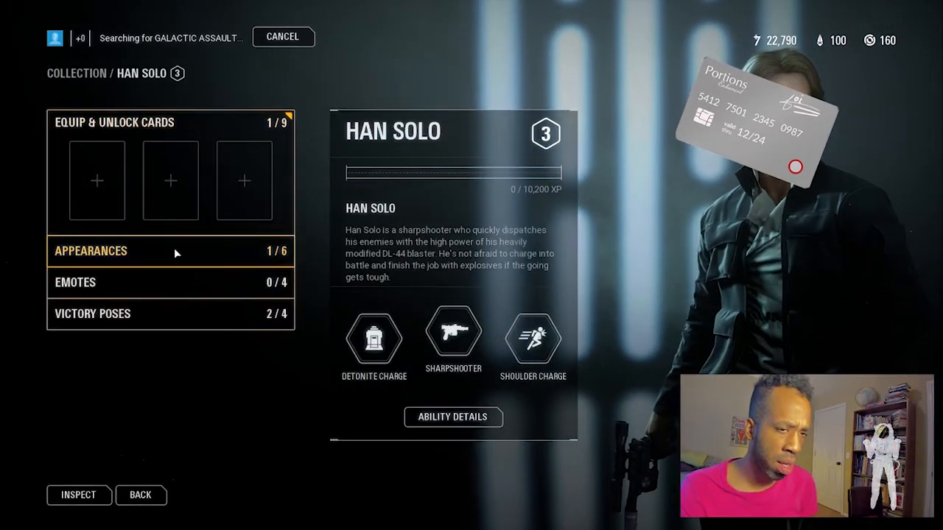
left_click(91, 251)
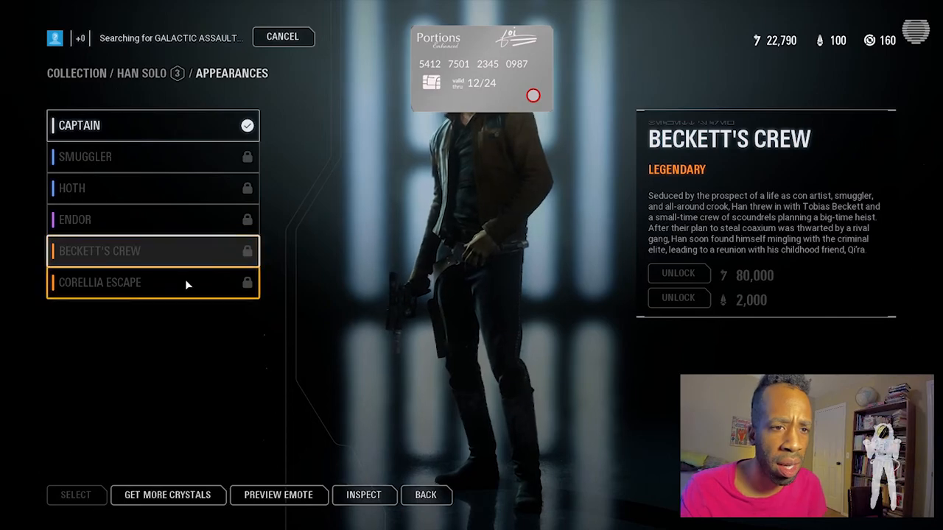
left_click(153, 283)
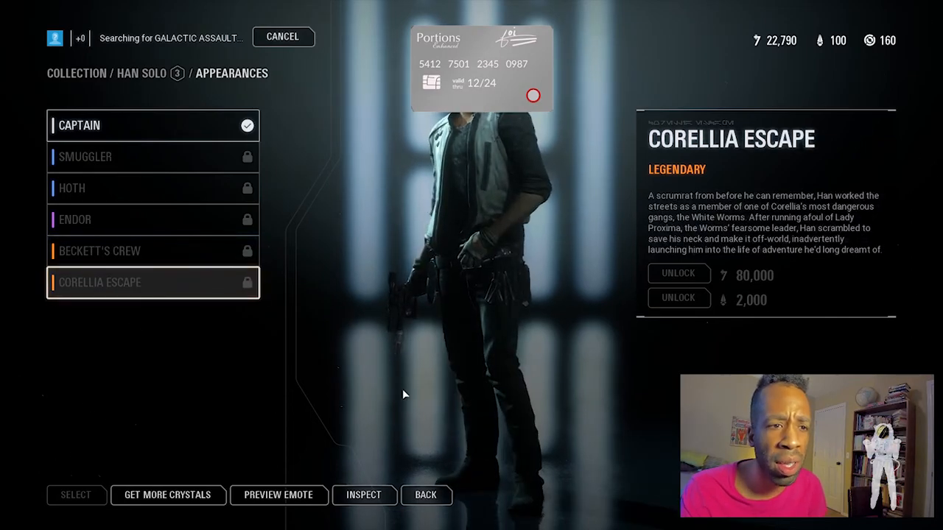